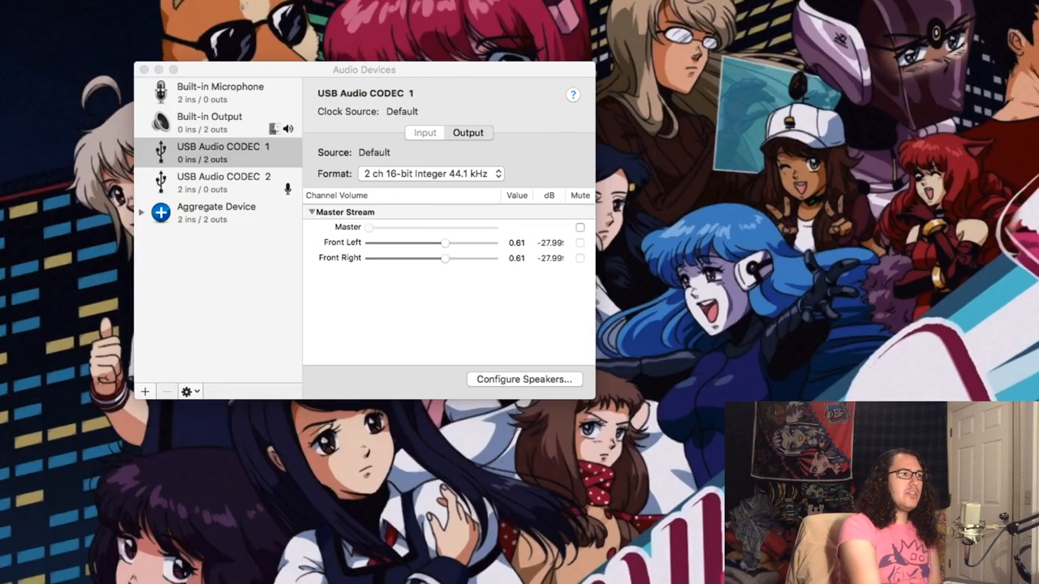
pyautogui.moveTo(116, 267)
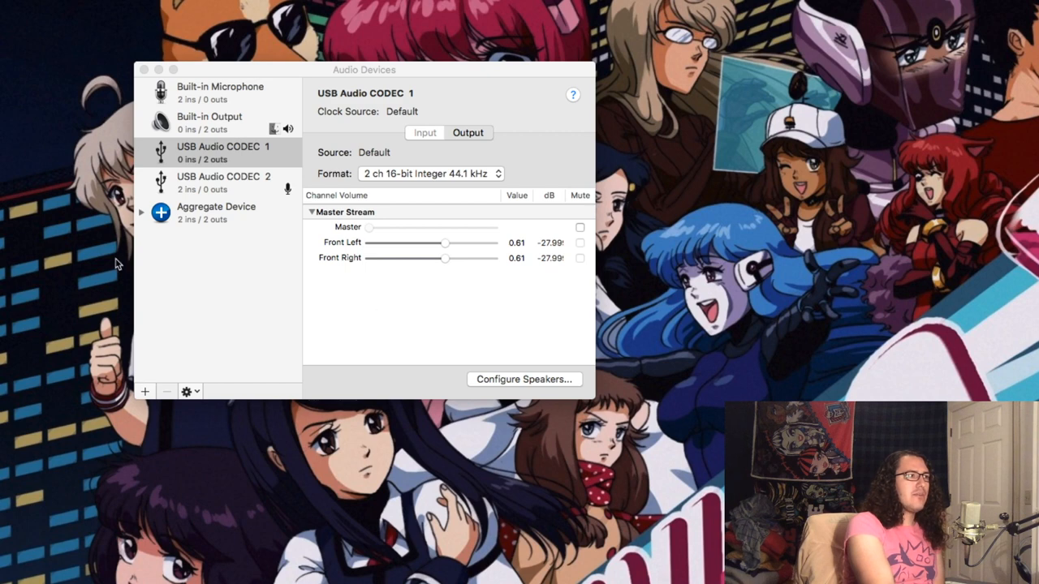
pyautogui.moveTo(191, 288)
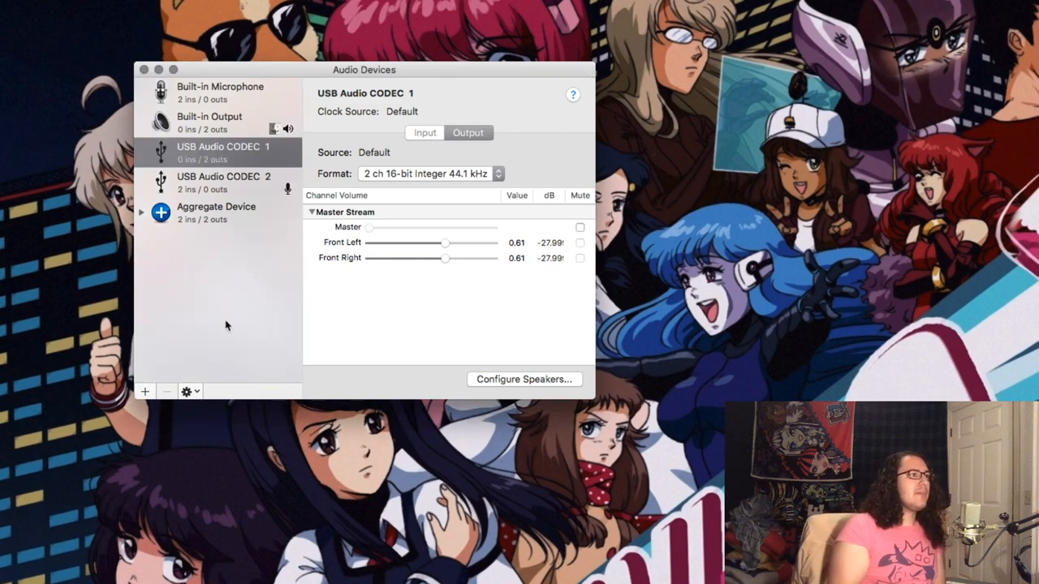
pyautogui.moveTo(205, 184)
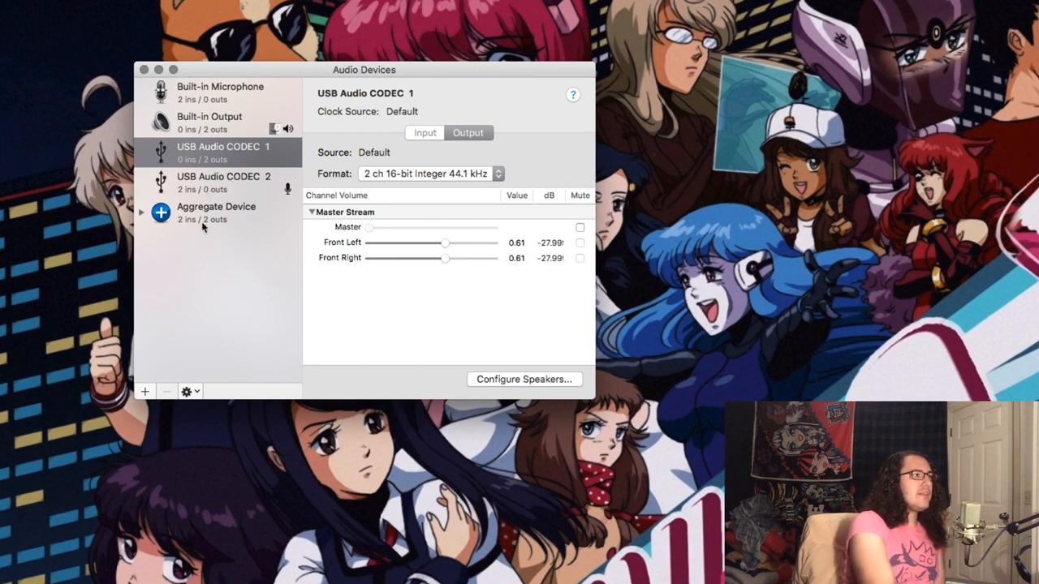
# - Create Aggregate Device 2 and enable Use for the second USB Audio CODEC
pyautogui.click(146, 391)
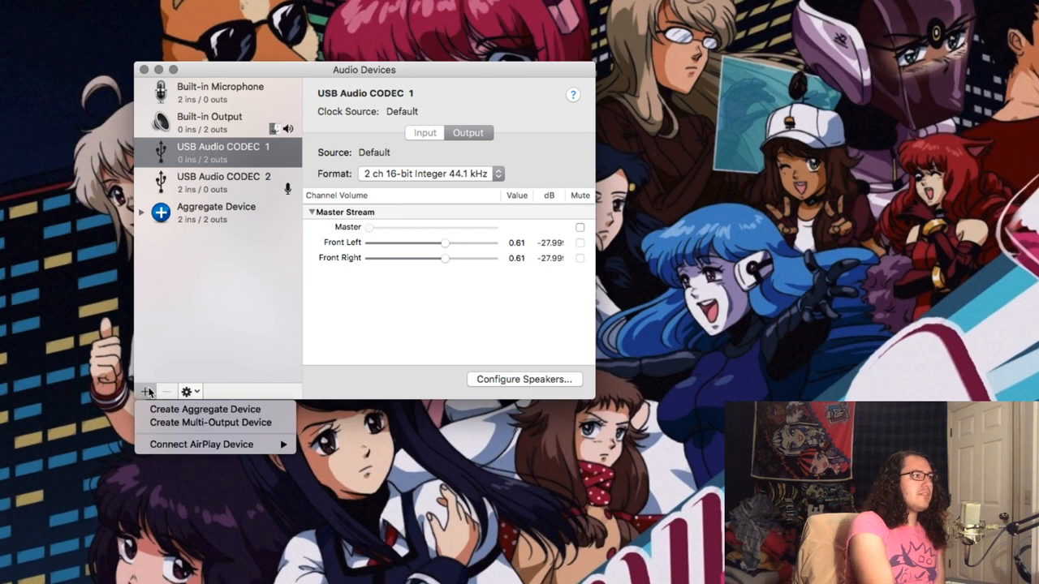
pyautogui.moveTo(205, 409)
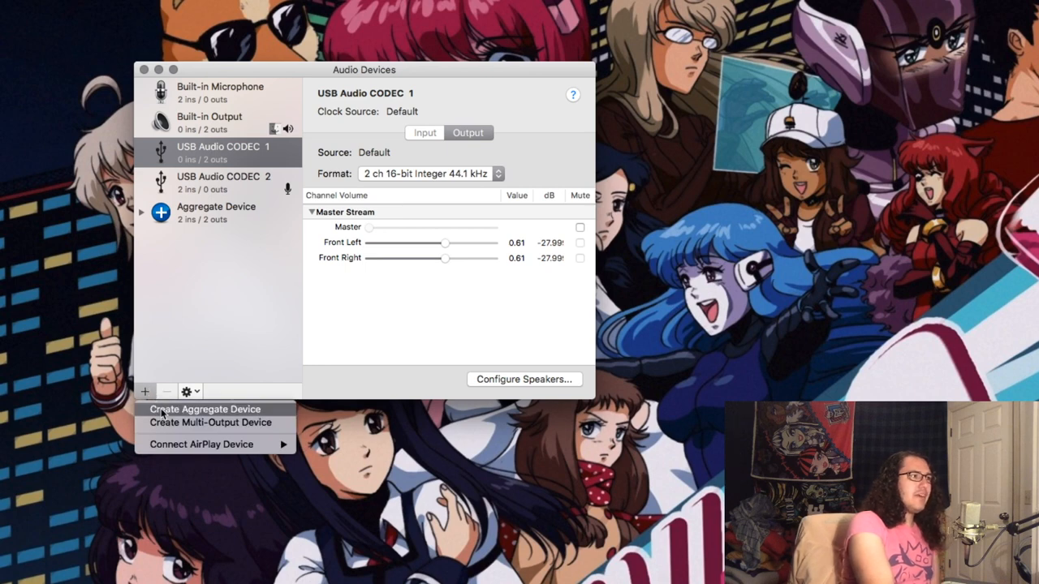
pyautogui.click(205, 409)
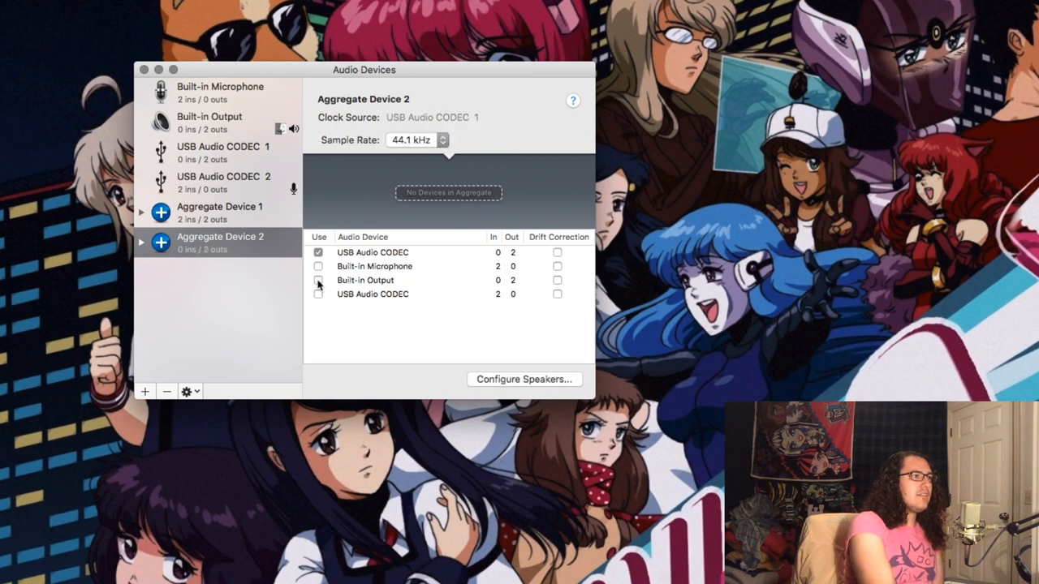
pyautogui.click(318, 267)
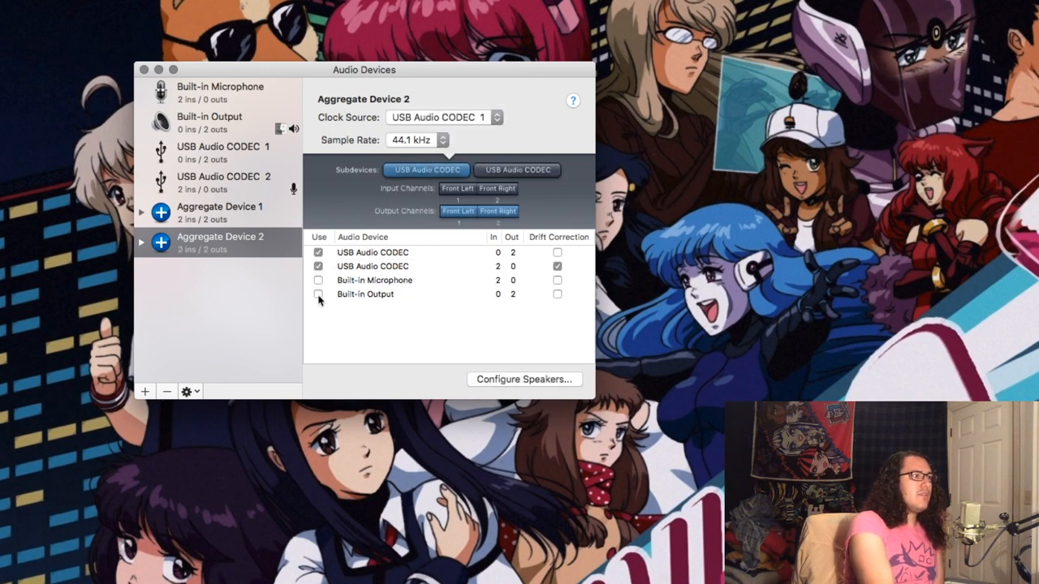